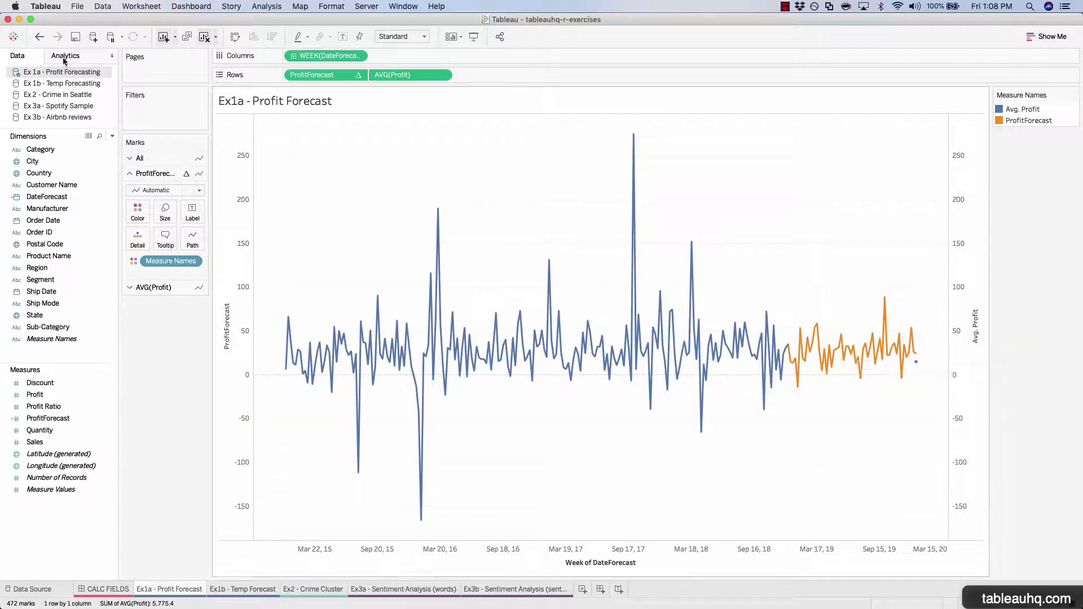
# Switch to the Ex1b - Temp Forecast worksheet showing weekly Fahrenheit temperature with TempForecast
pyautogui.click(61, 82)
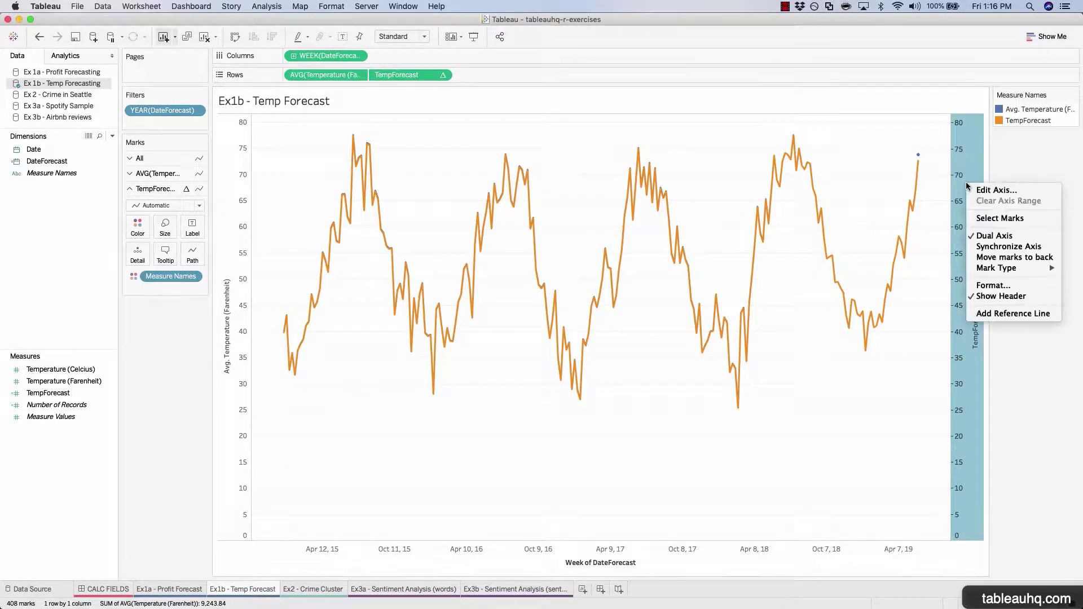
# Move the forecast marks to the back so historical temperatures sit in front on the dual axis
pyautogui.click(598, 138)
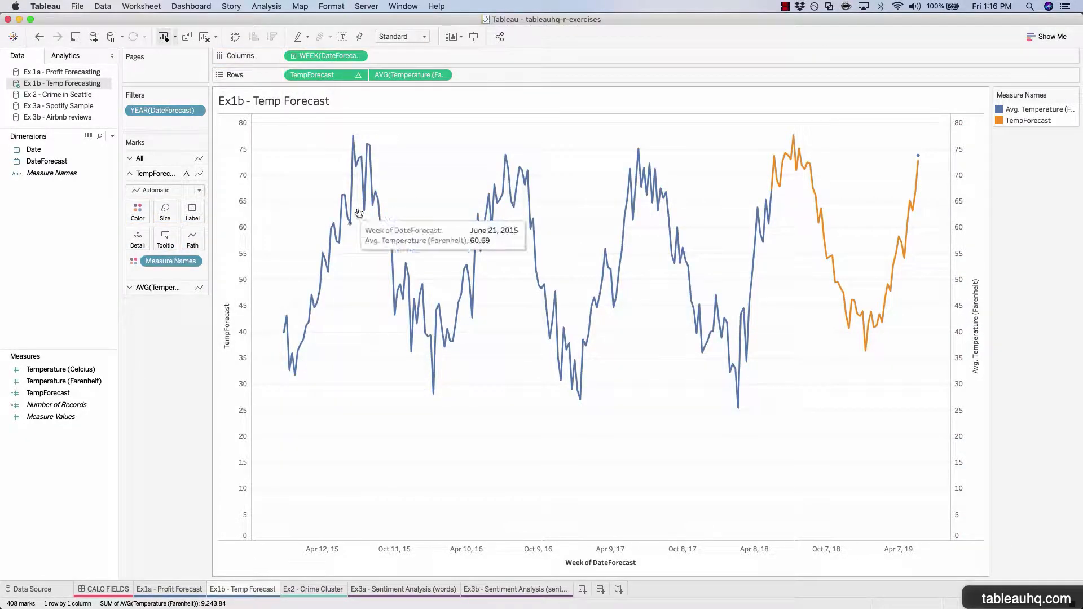
pyautogui.moveTo(913, 168)
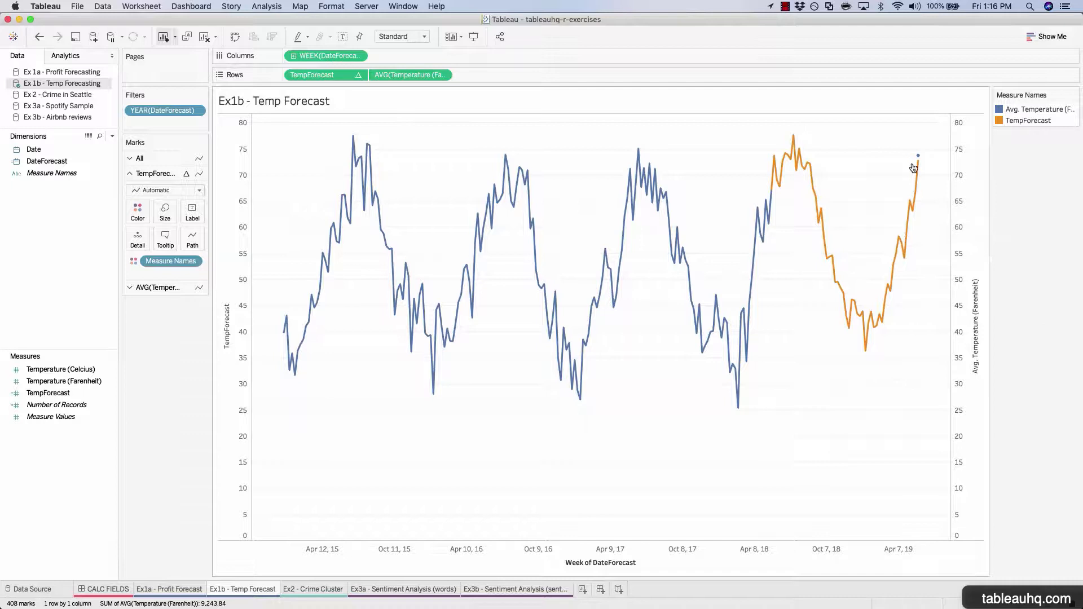
pyautogui.moveTo(906, 297)
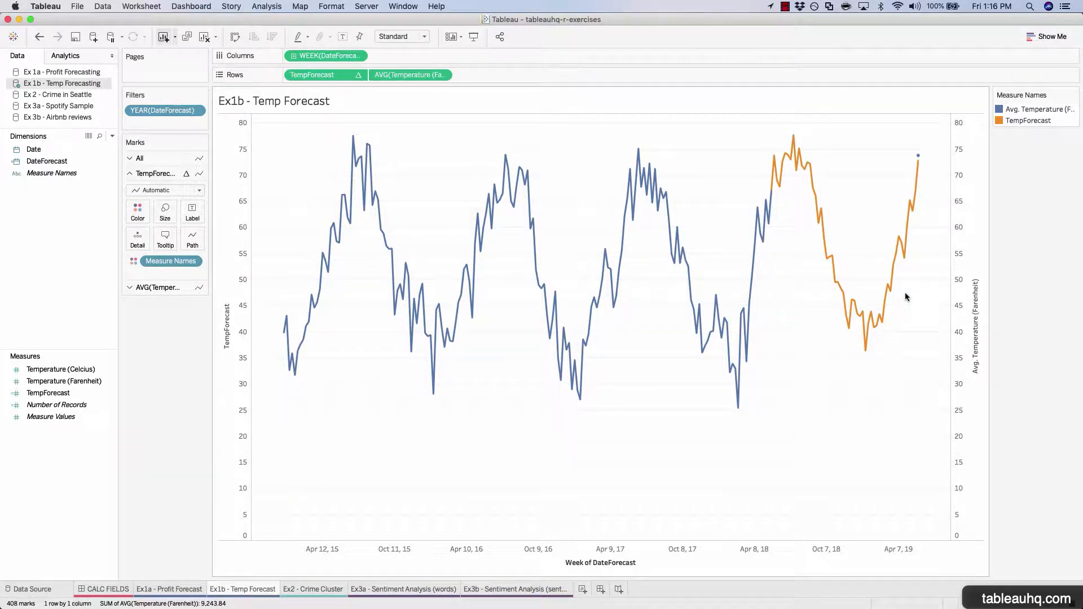
pyautogui.moveTo(473, 254)
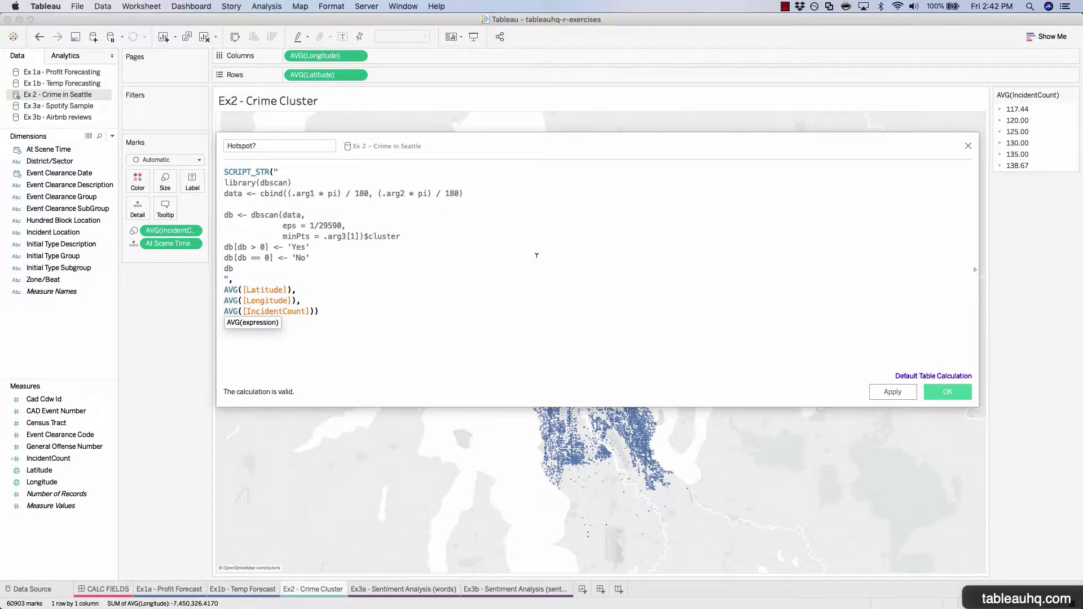
# Confirm the Hotspot? calculation and include (All) incident types in the Seattle crime hotspot map
pyautogui.click(947, 391)
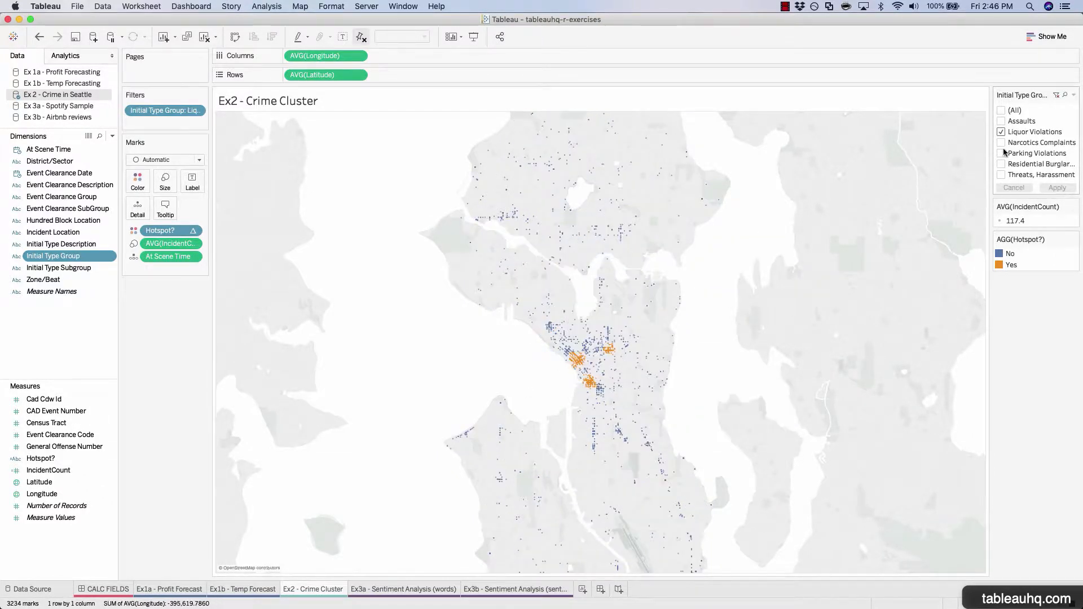
pyautogui.click(1001, 109)
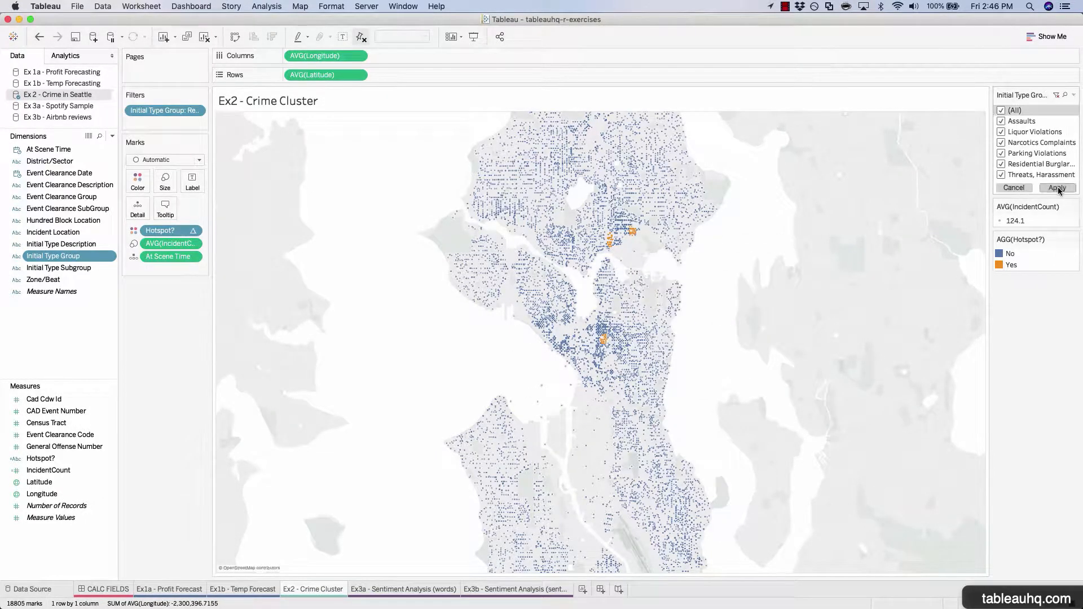
pyautogui.click(1057, 187)
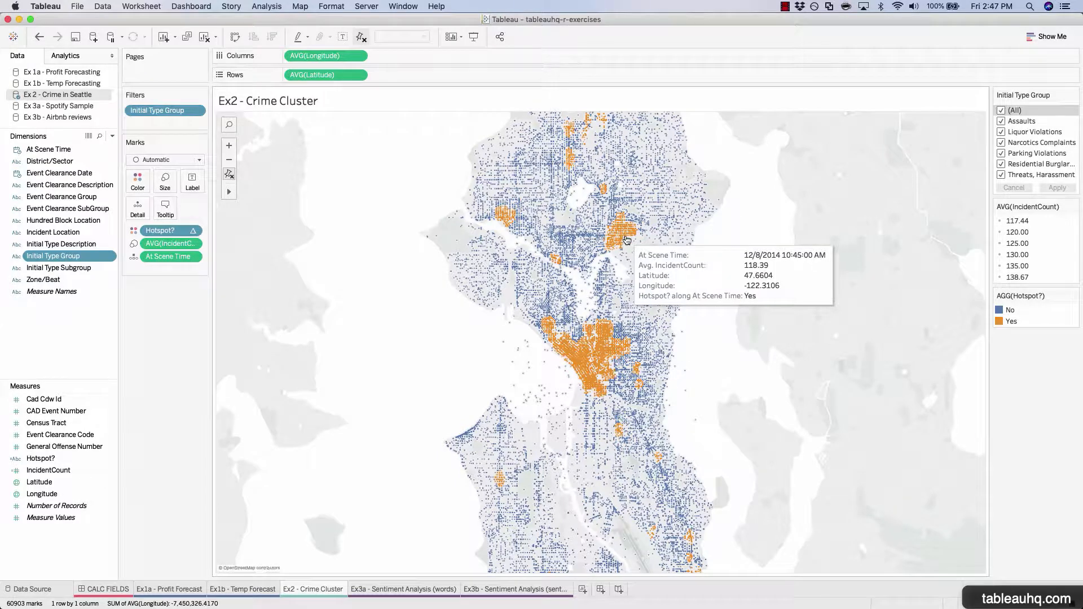
pyautogui.click(403, 589)
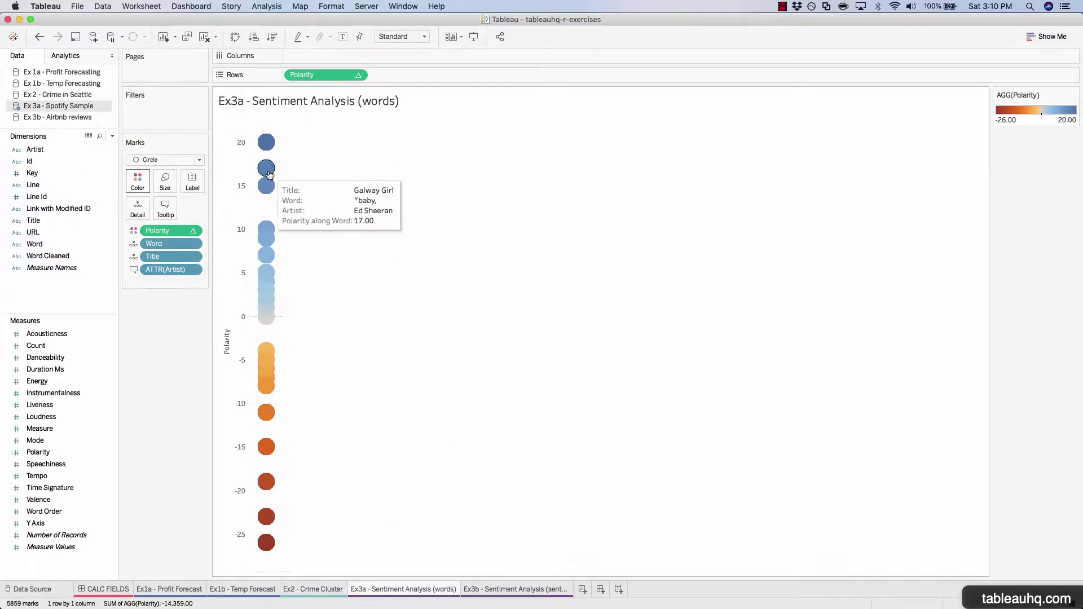
pyautogui.moveTo(266, 511)
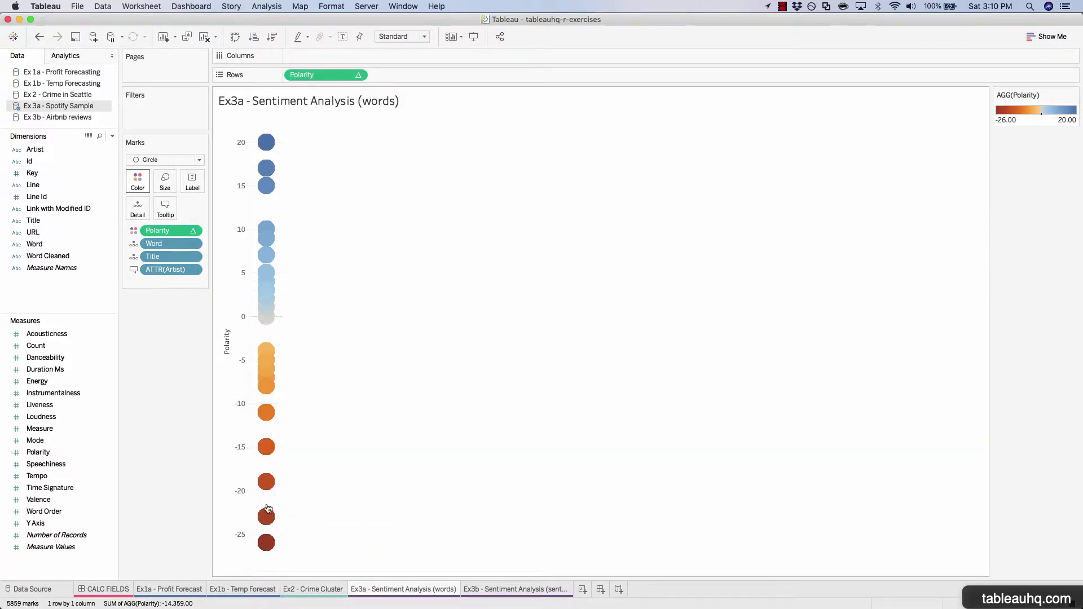
# Inspect the song word polarity circles on the Sentiment Analysis (words) sheet
pyautogui.click(164, 180)
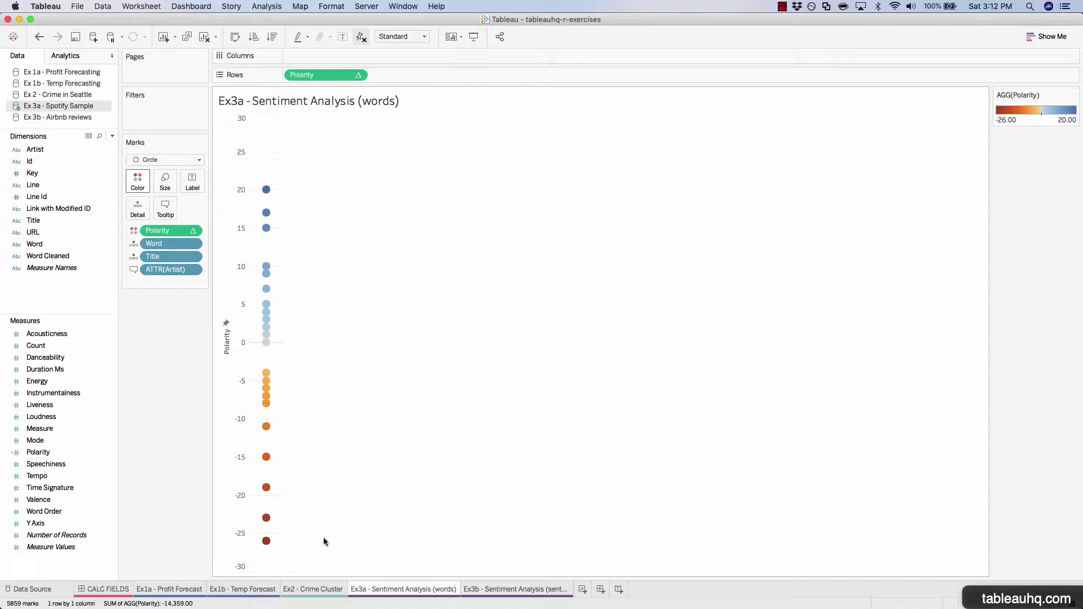
pyautogui.moveTo(443, 568)
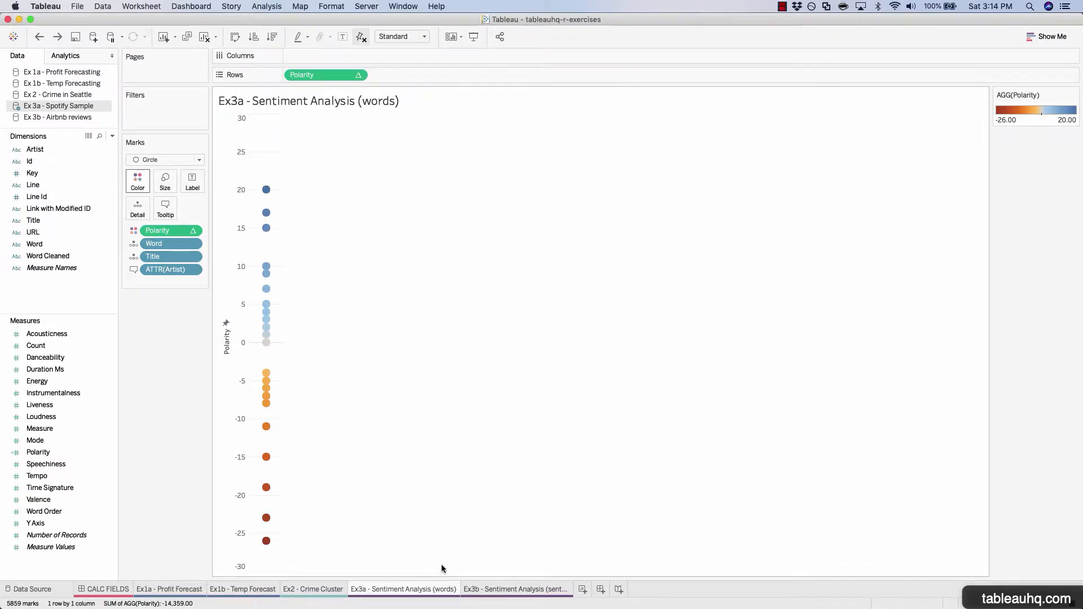
# Show Airbnb Number of Reviews as percent of total per listing, split by Polarity on Rows
pyautogui.click(516, 589)
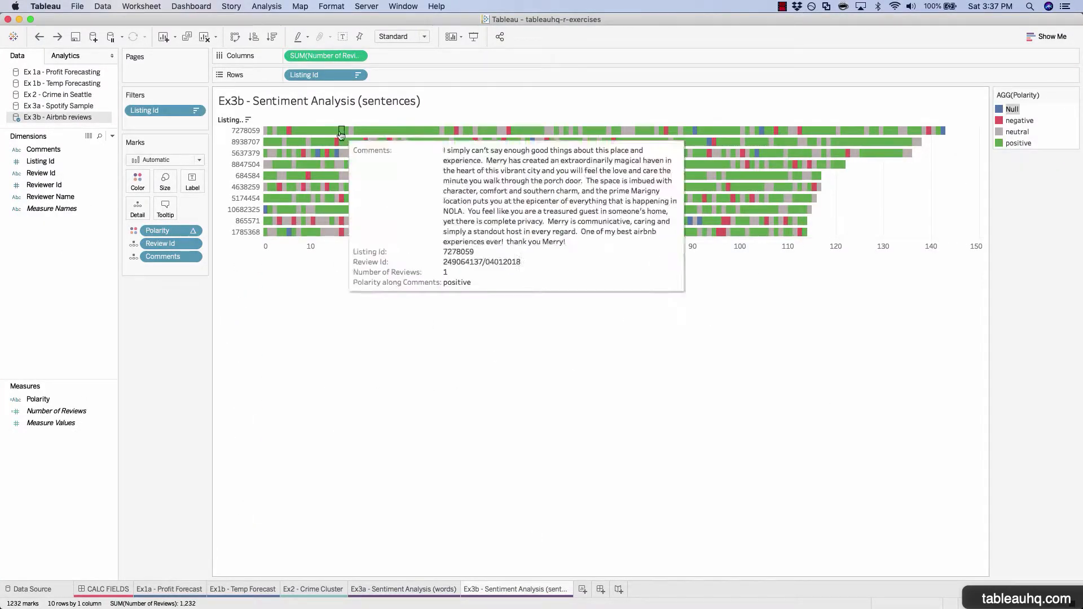
pyautogui.rightClick(325, 56)
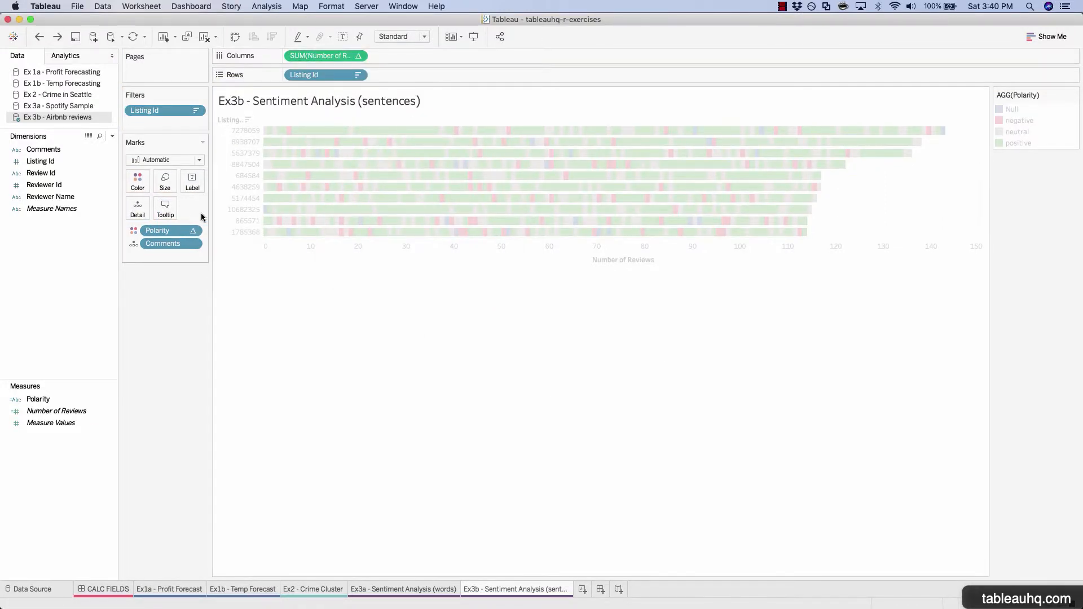
pyautogui.moveTo(158, 230); pyautogui.dragTo(408, 75)
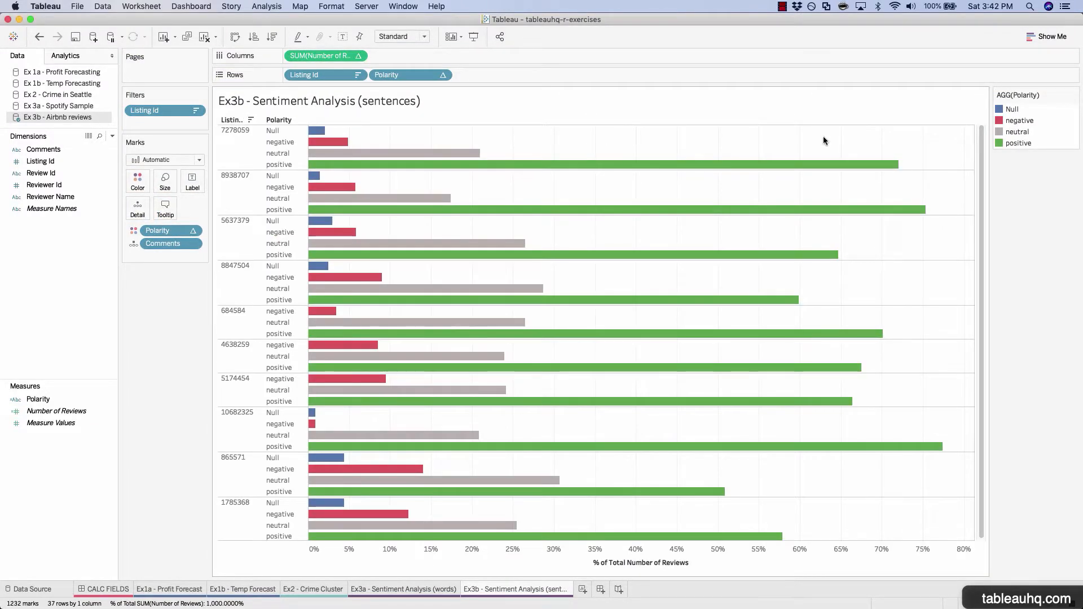
pyautogui.moveTo(383, 467)
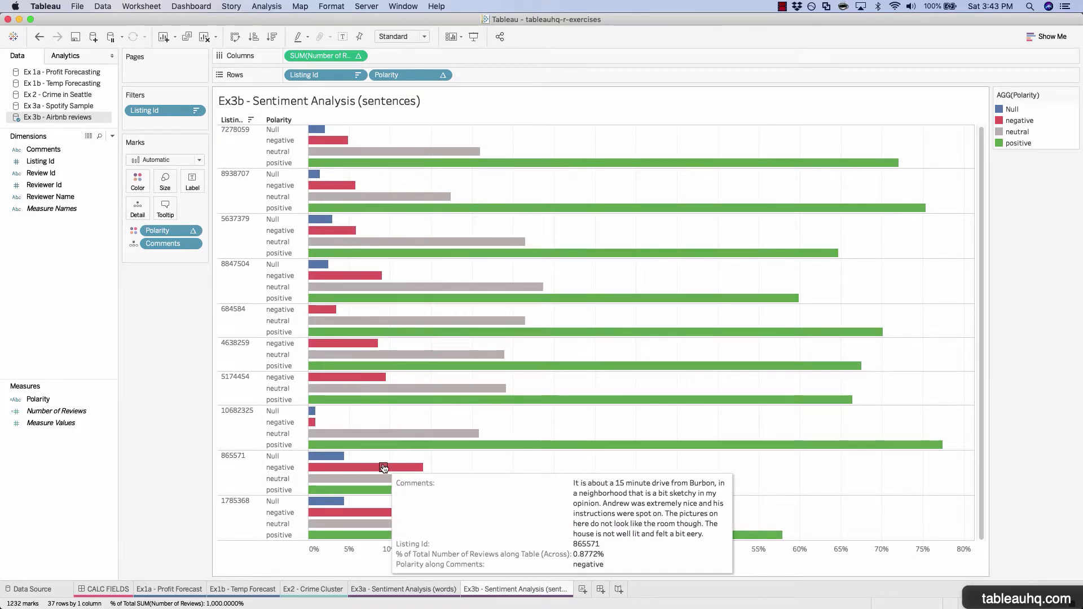
pyautogui.moveTo(396, 446)
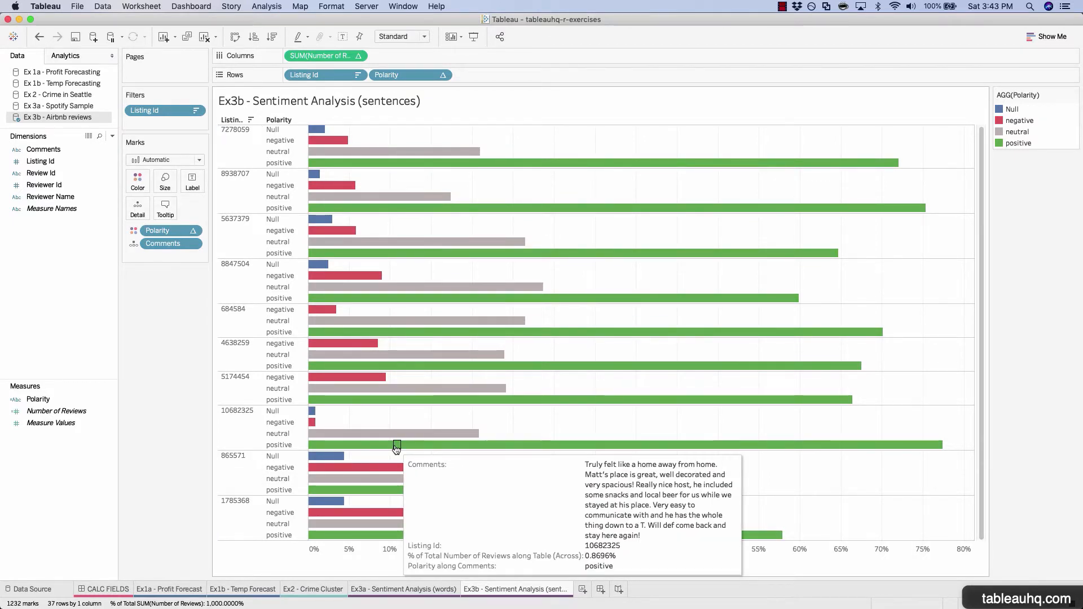
pyautogui.moveTo(311, 231)
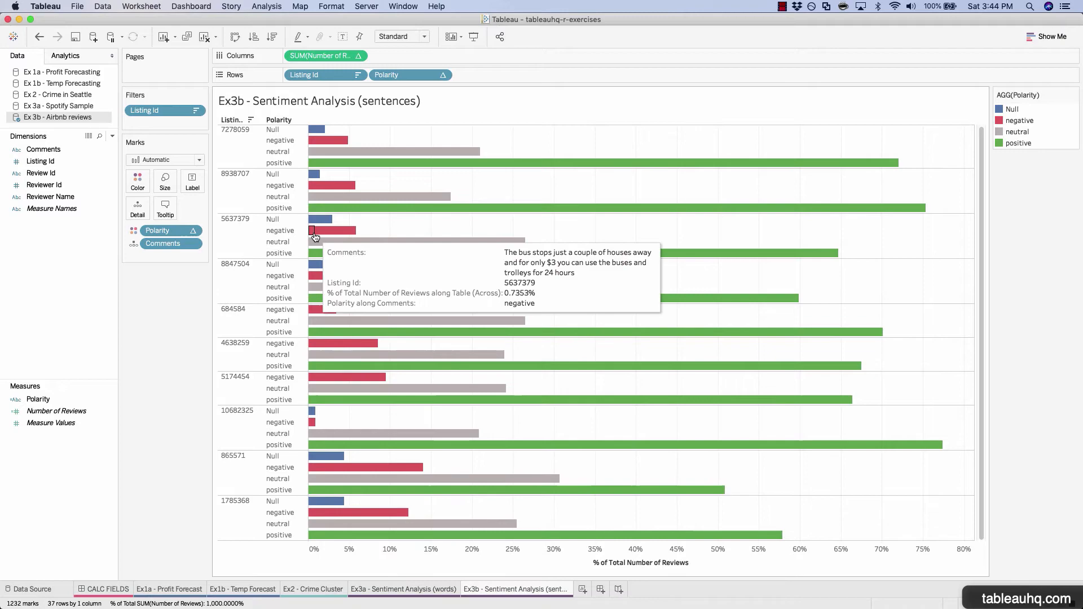